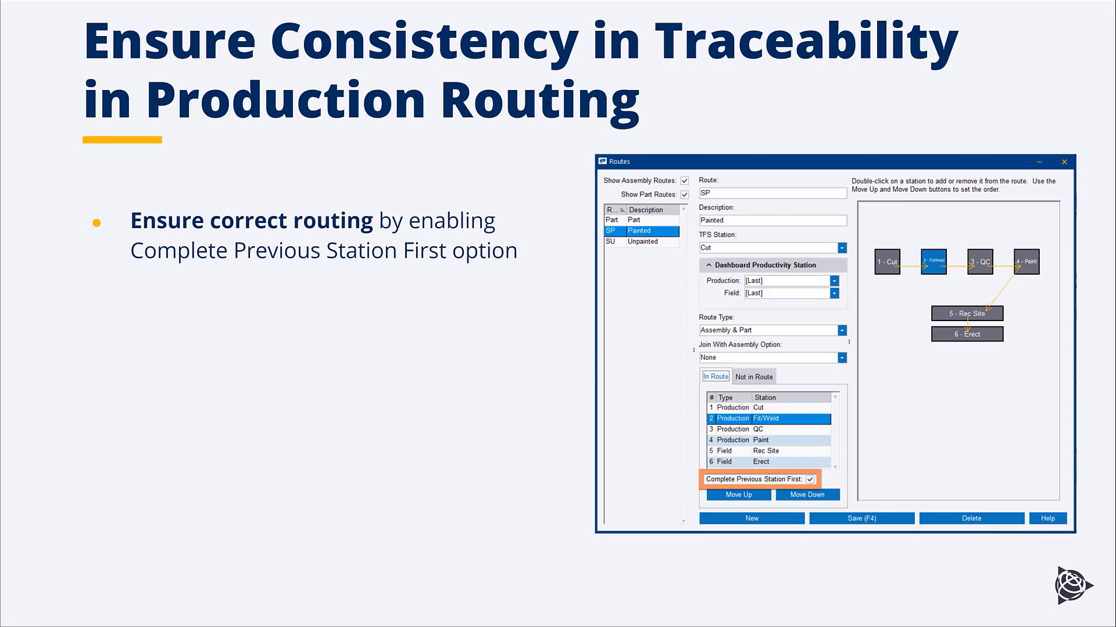
{"action": "mouse_move", "coordinate": [762, 488]}
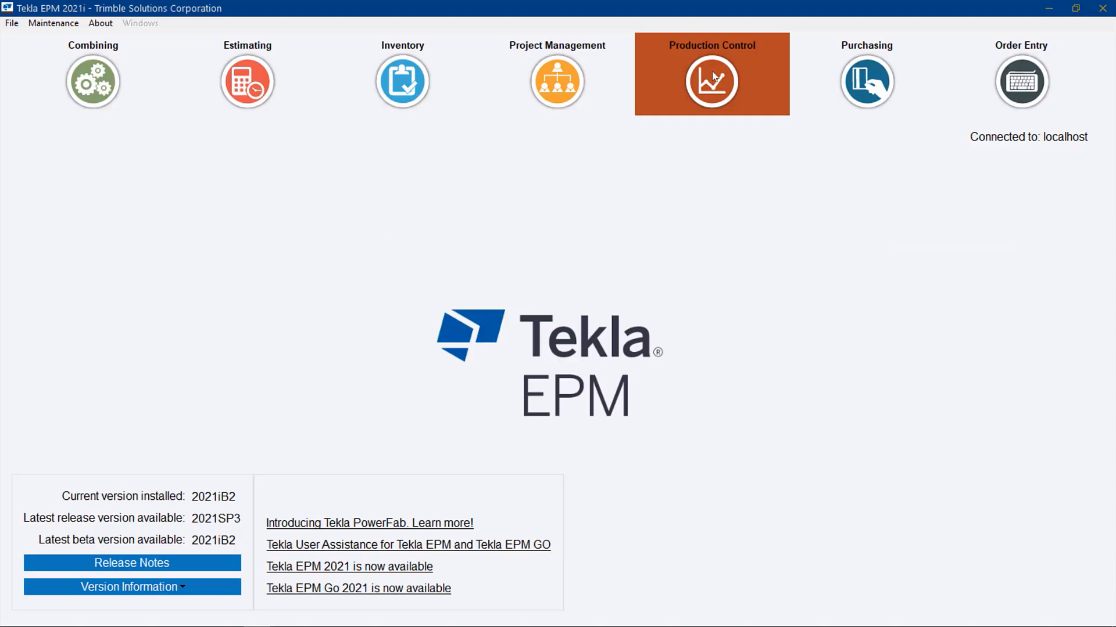
Step: Open job PDC-21-001 School Campus and review its Production Status
{"action": "left_click", "coordinate": [711, 80]}
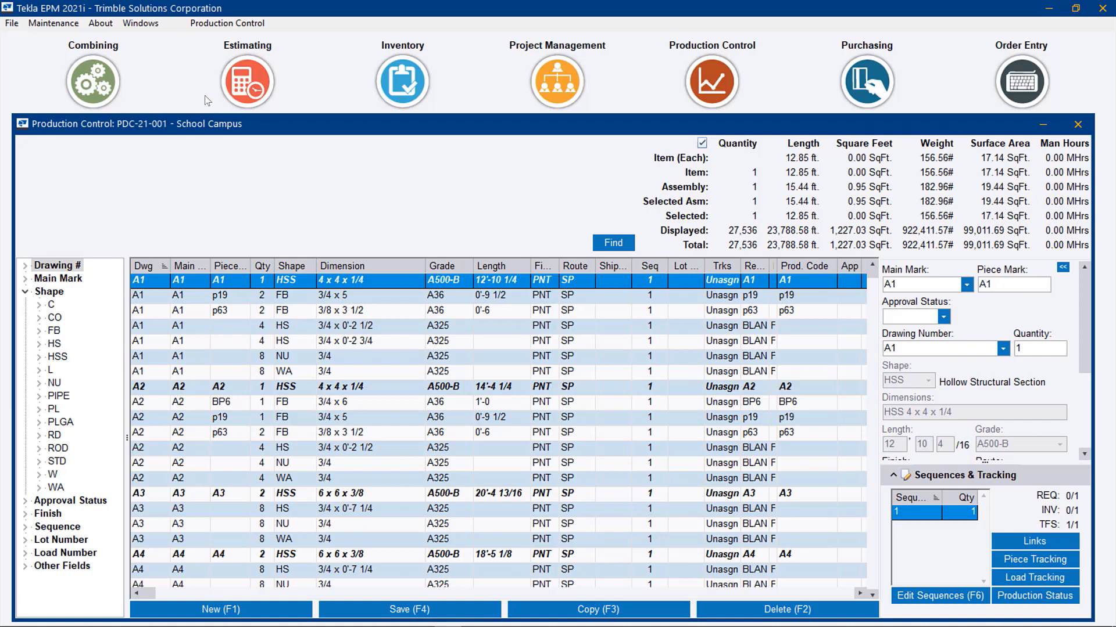
{"action": "left_click", "coordinate": [227, 23]}
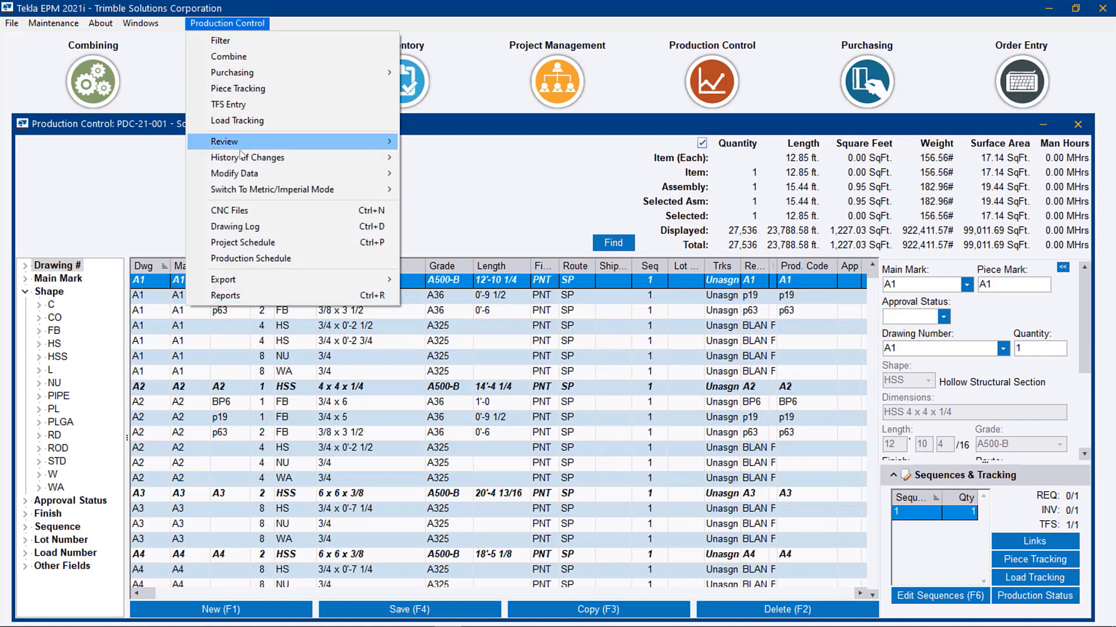
{"action": "mouse_move", "coordinate": [225, 140]}
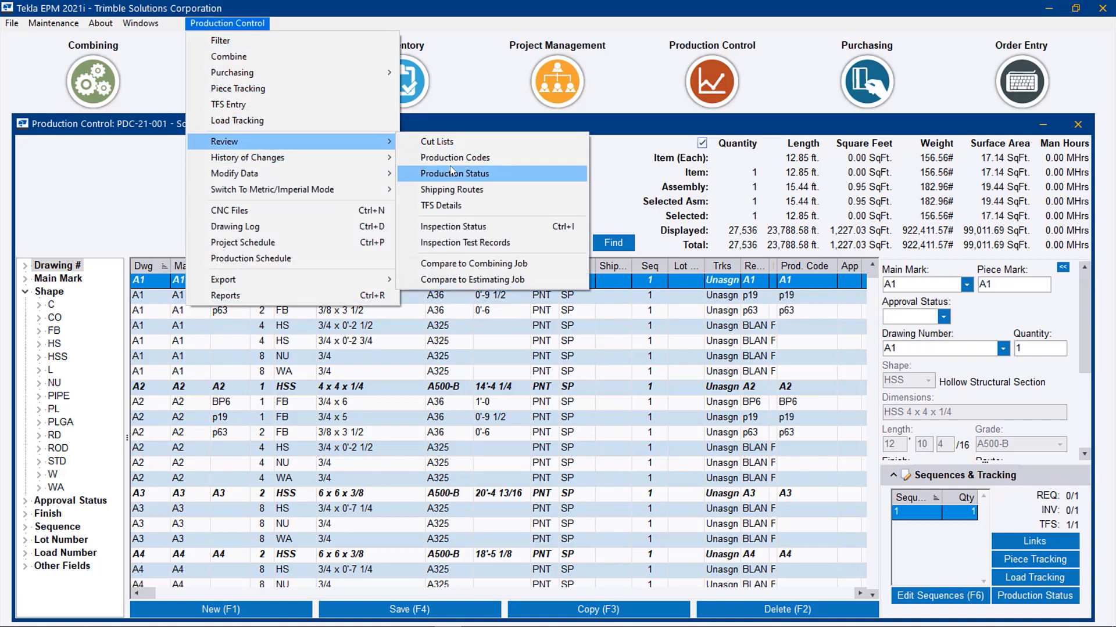
{"action": "left_click", "coordinate": [454, 174]}
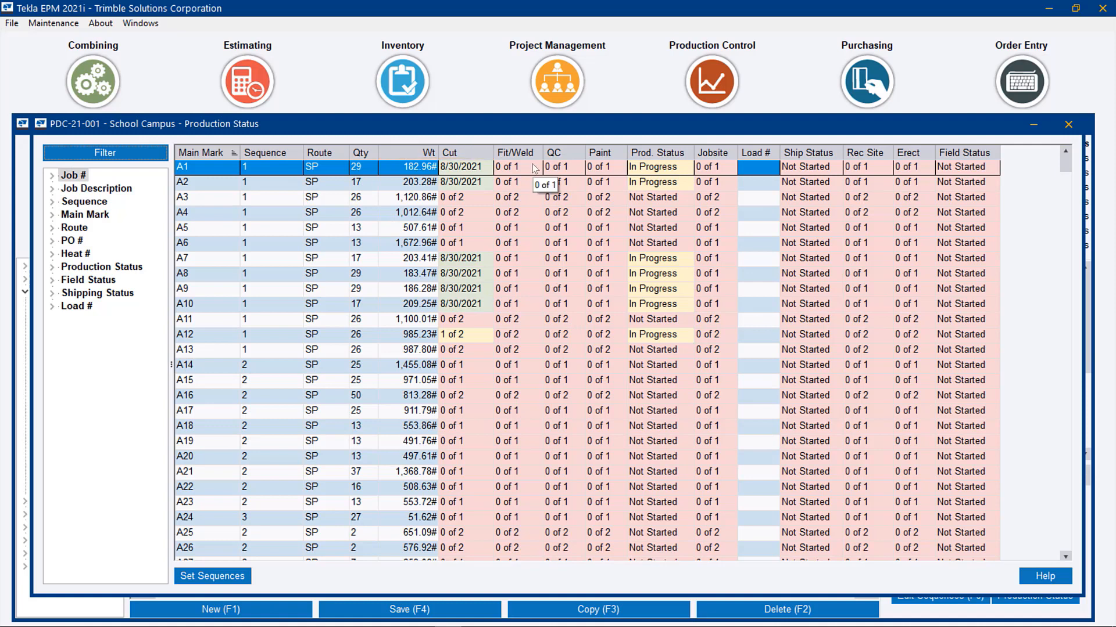
{"action": "mouse_move", "coordinate": [471, 187]}
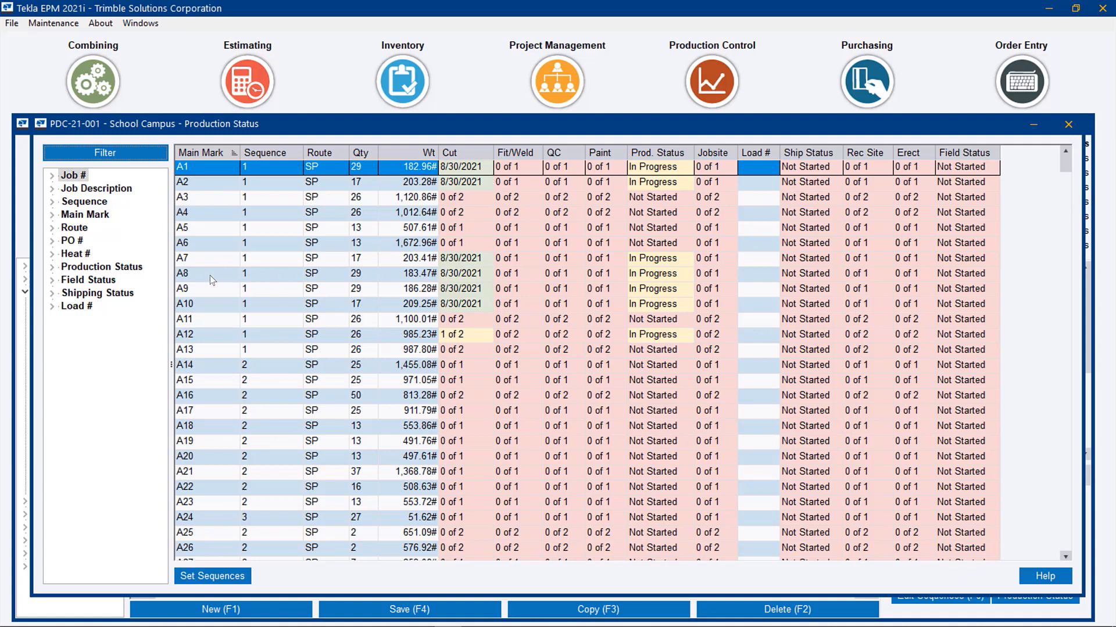
{"action": "mouse_move", "coordinate": [217, 346]}
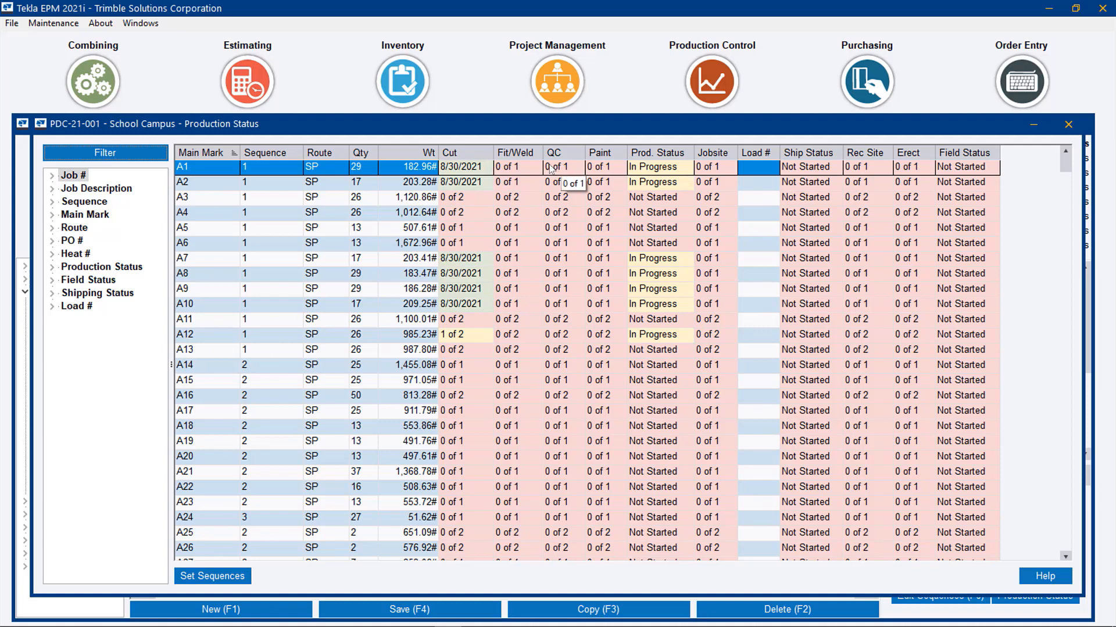
{"action": "mouse_move", "coordinate": [530, 170]}
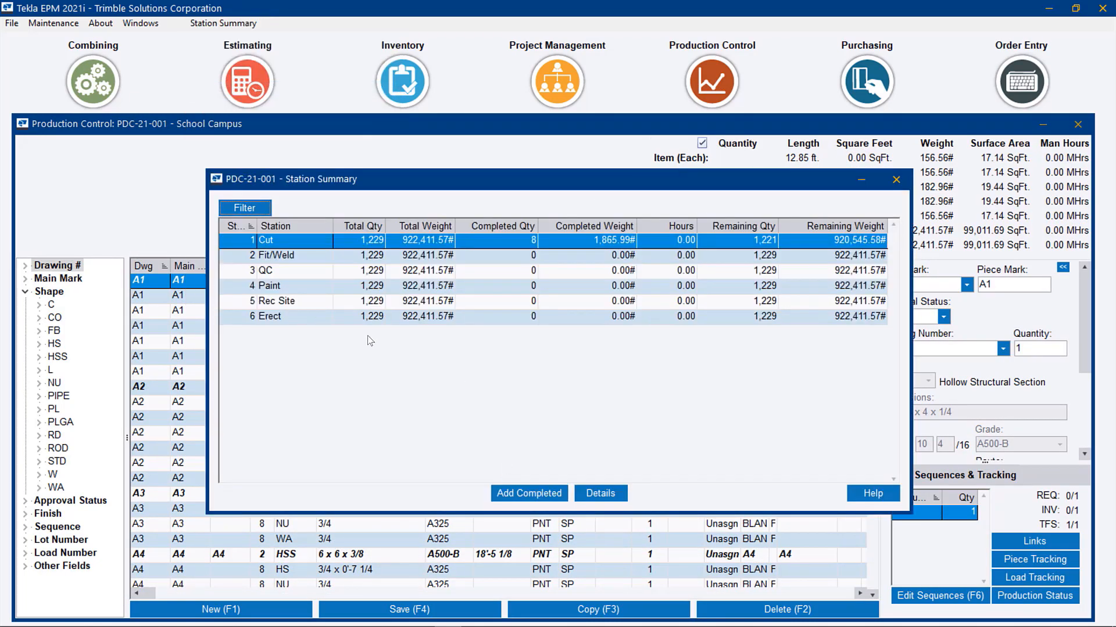
Step: Add a Fit/Weld completion for A1 with Completed By and 0.50 hours, then close the summary
{"action": "left_click", "coordinate": [273, 254]}
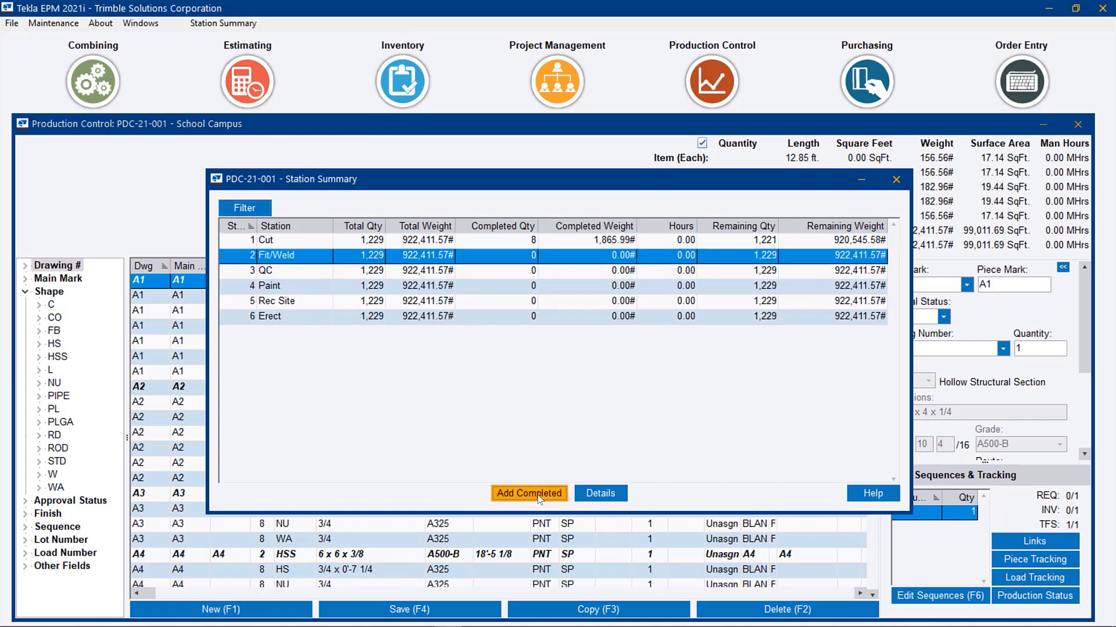
{"action": "left_click", "coordinate": [528, 493]}
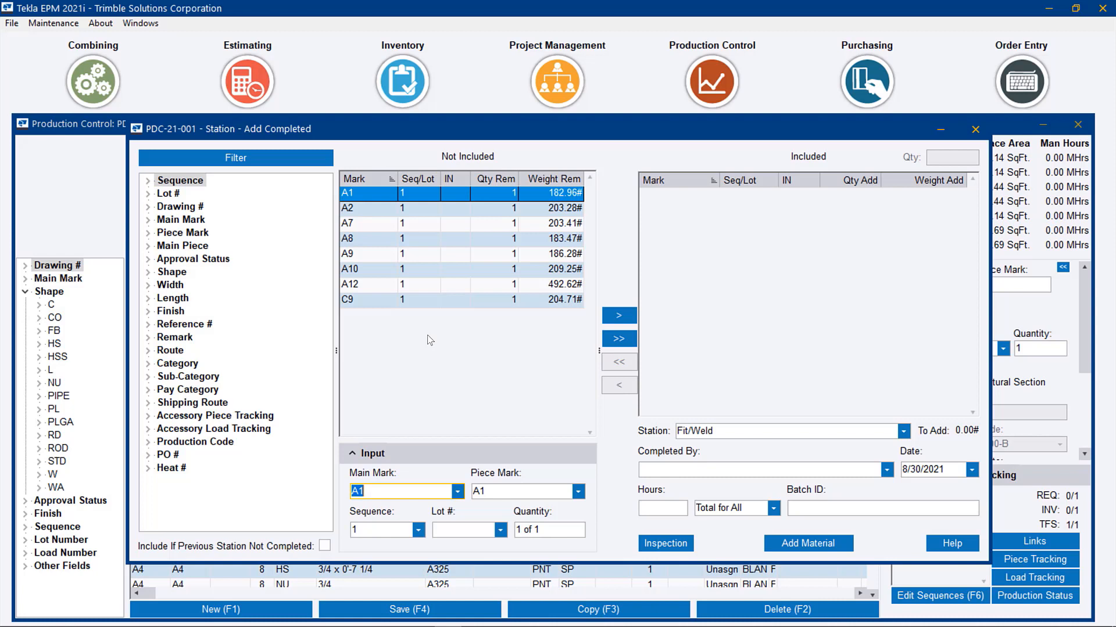
{"action": "mouse_move", "coordinate": [432, 345]}
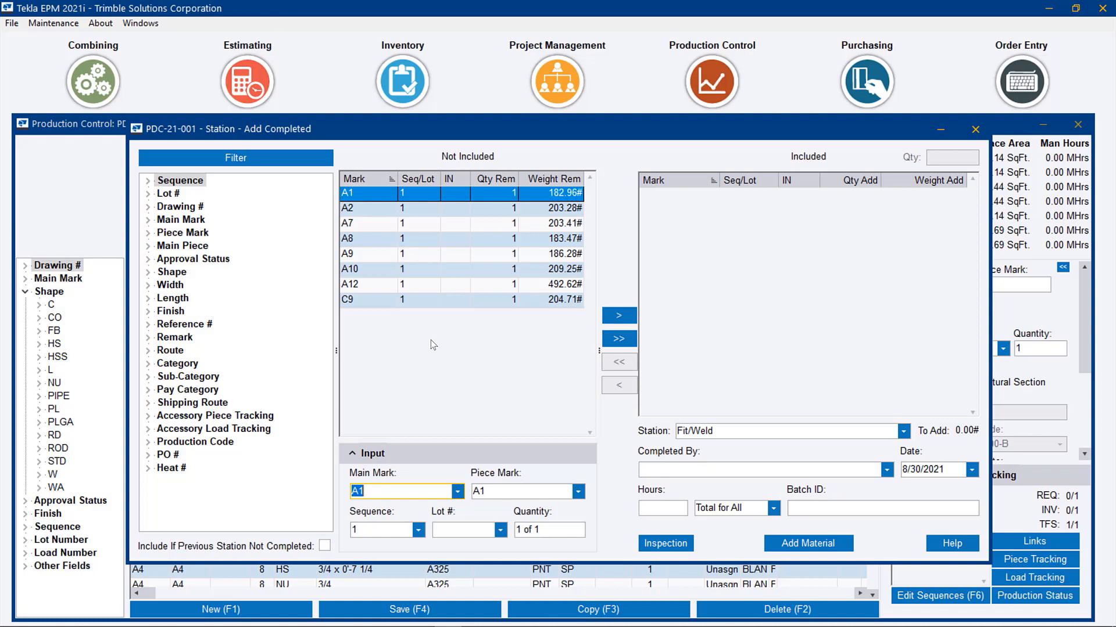
{"action": "mouse_move", "coordinate": [472, 344]}
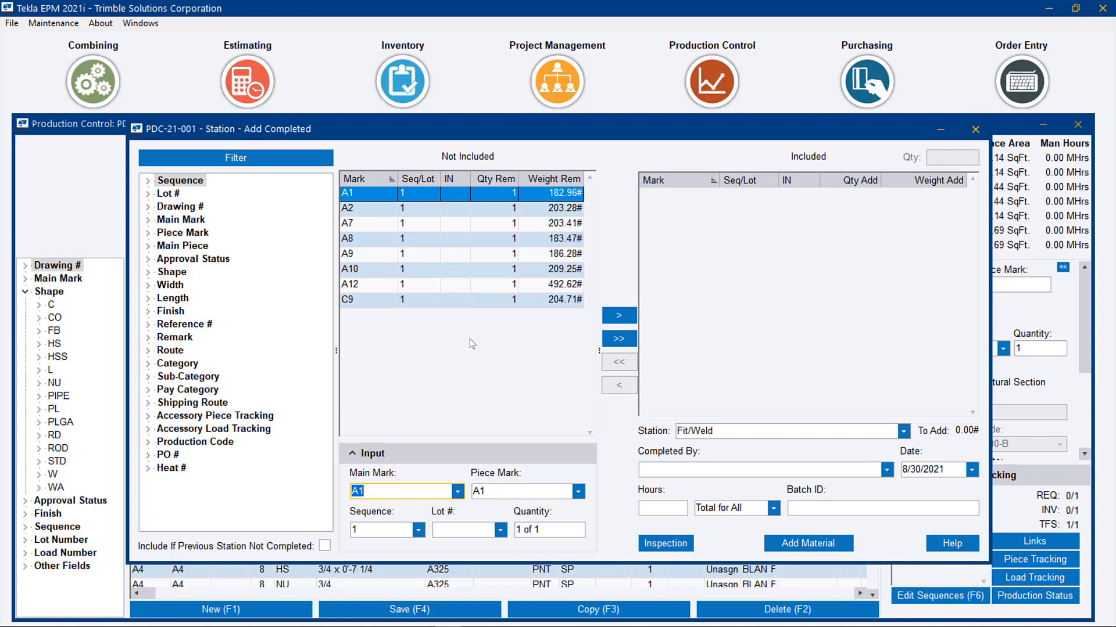
{"action": "mouse_move", "coordinate": [561, 333]}
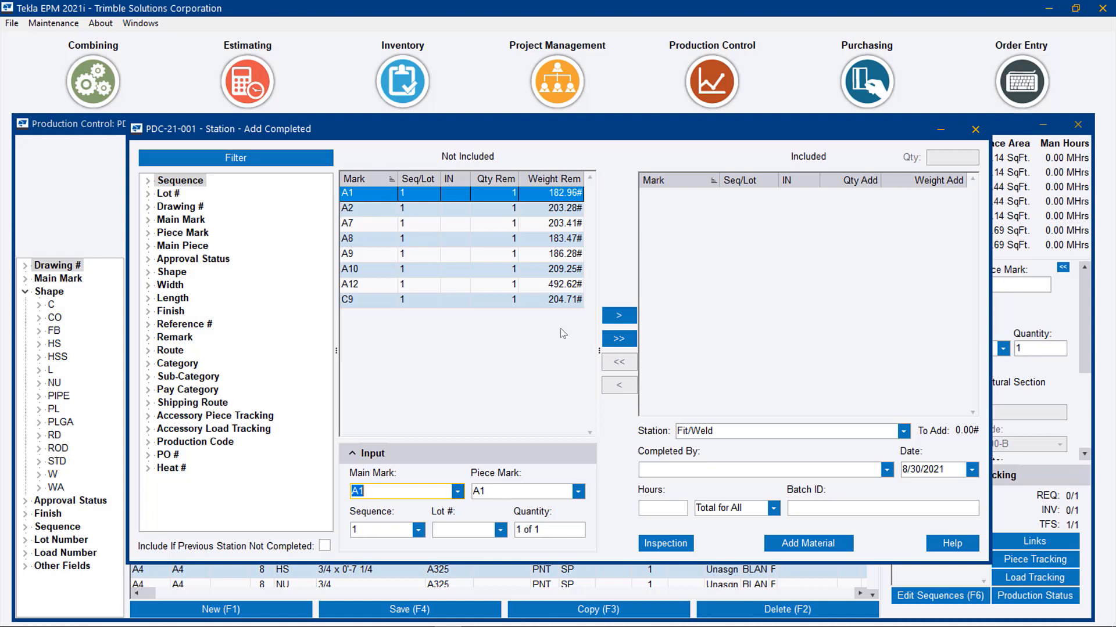
{"action": "mouse_move", "coordinate": [551, 315]}
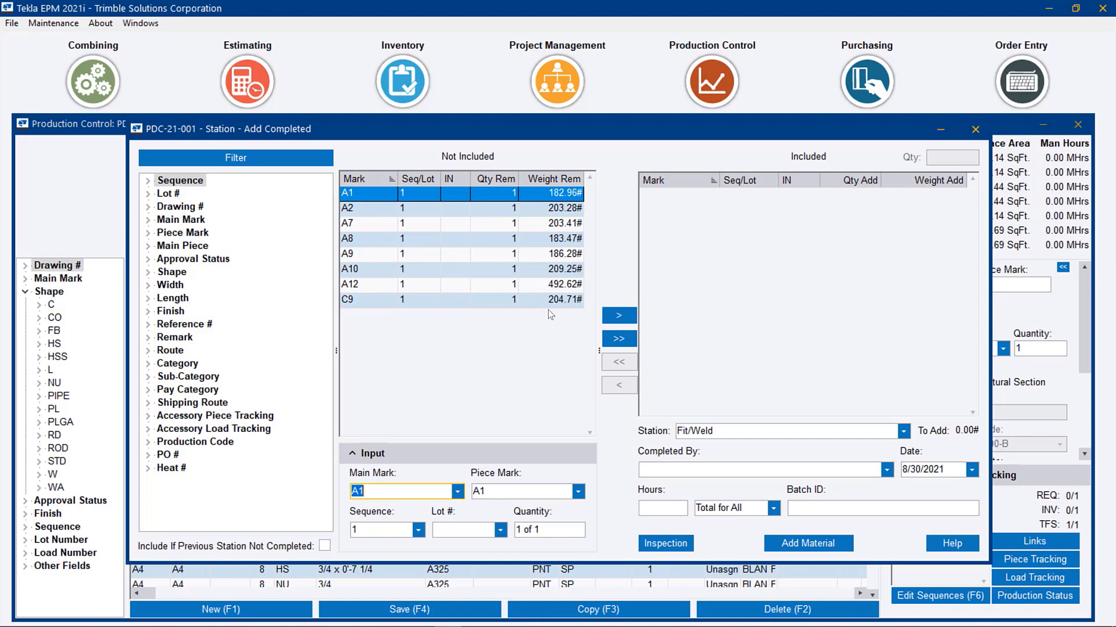
{"action": "mouse_move", "coordinate": [553, 305]}
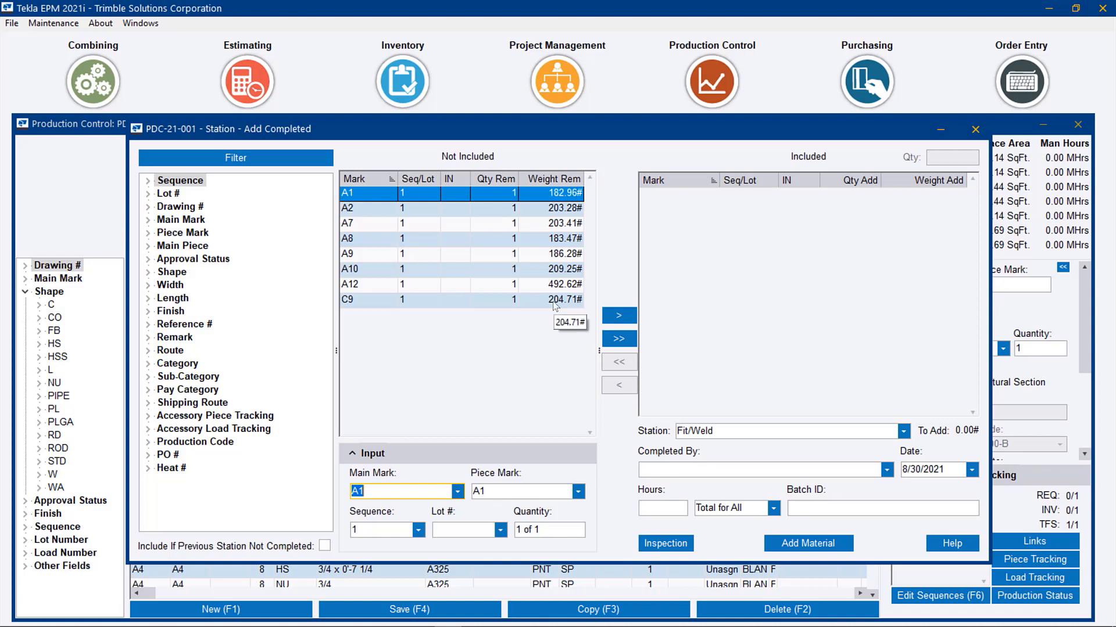
{"action": "left_click", "coordinate": [619, 315]}
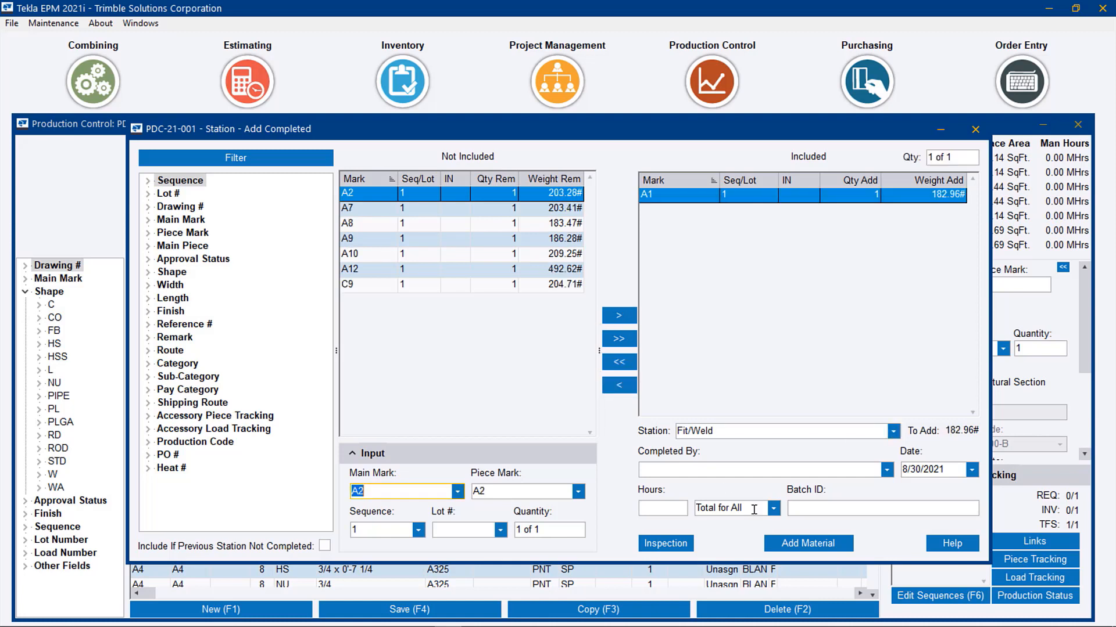
{"action": "left_click", "coordinate": [885, 469]}
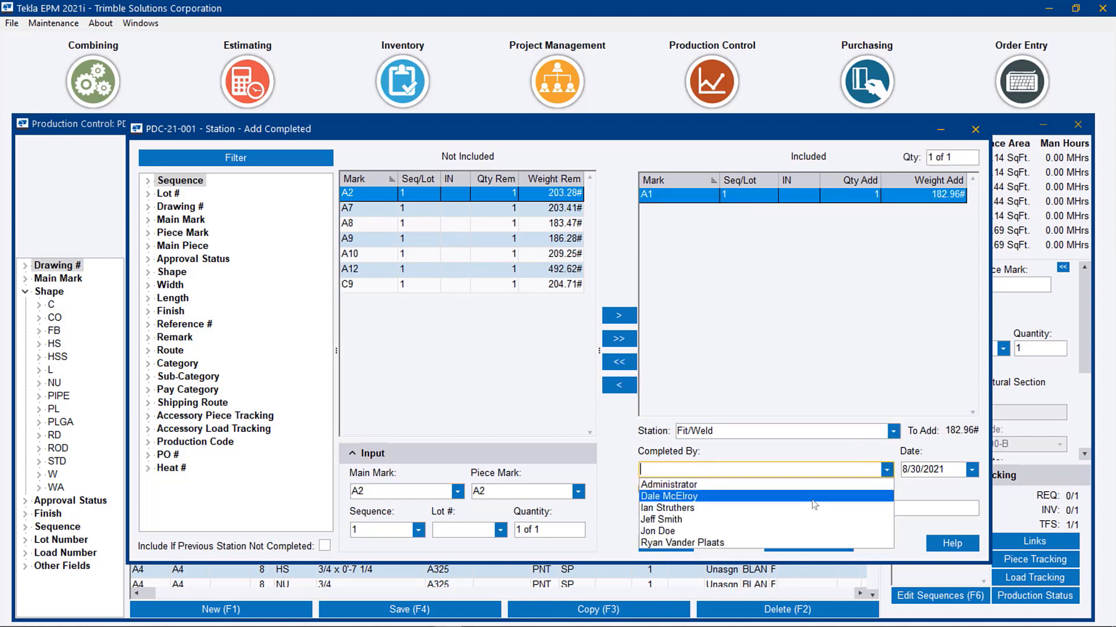
{"action": "left_click", "coordinate": [669, 496]}
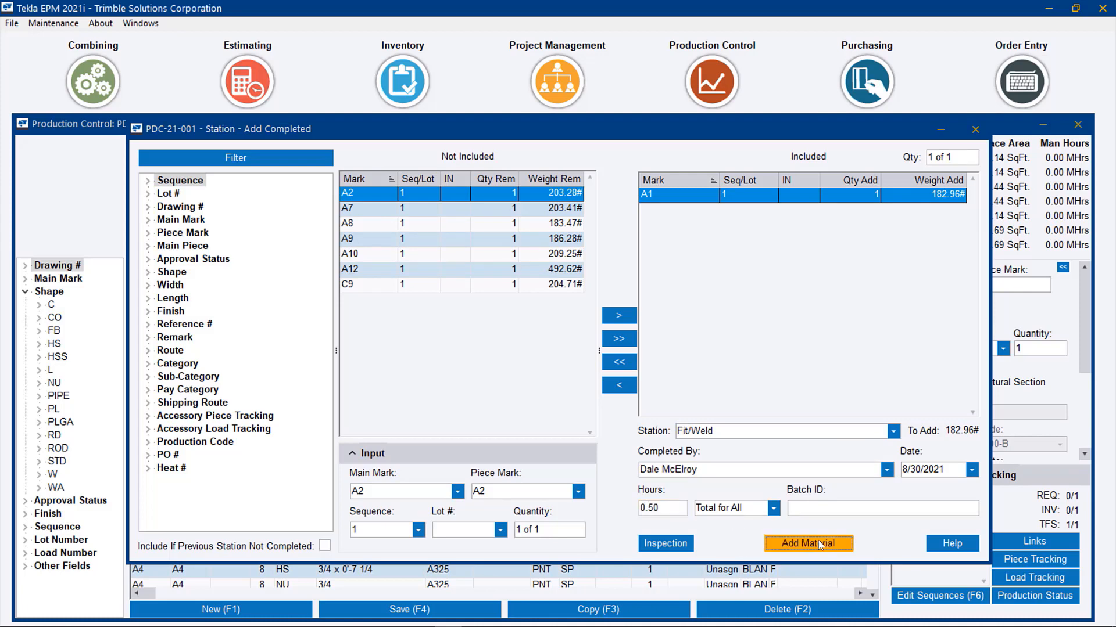
{"action": "left_click", "coordinate": [807, 543]}
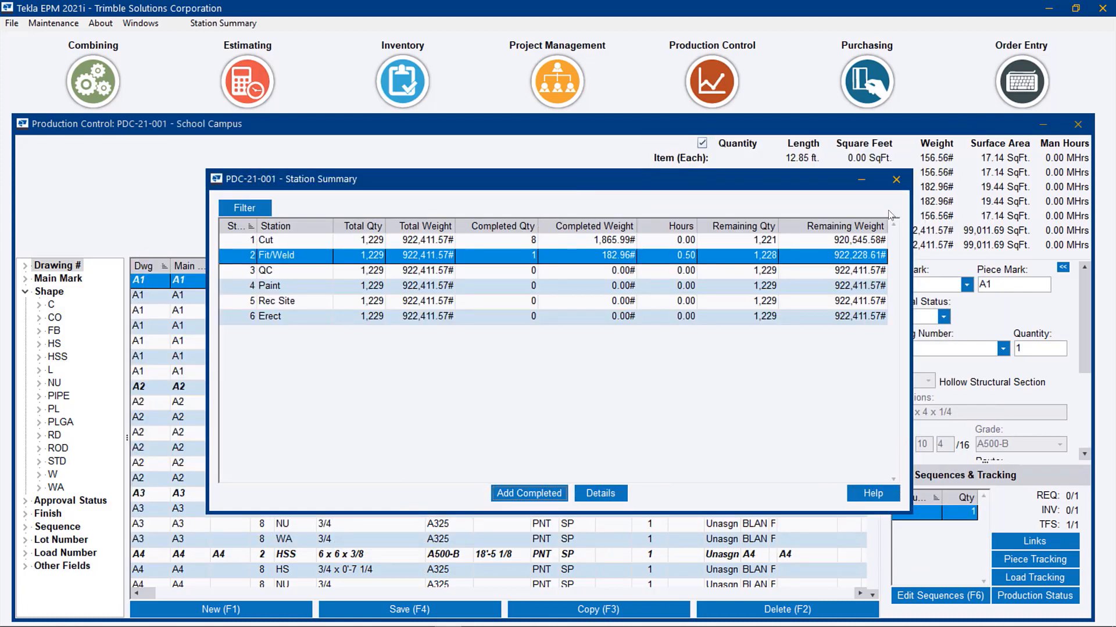
{"action": "left_click", "coordinate": [896, 179]}
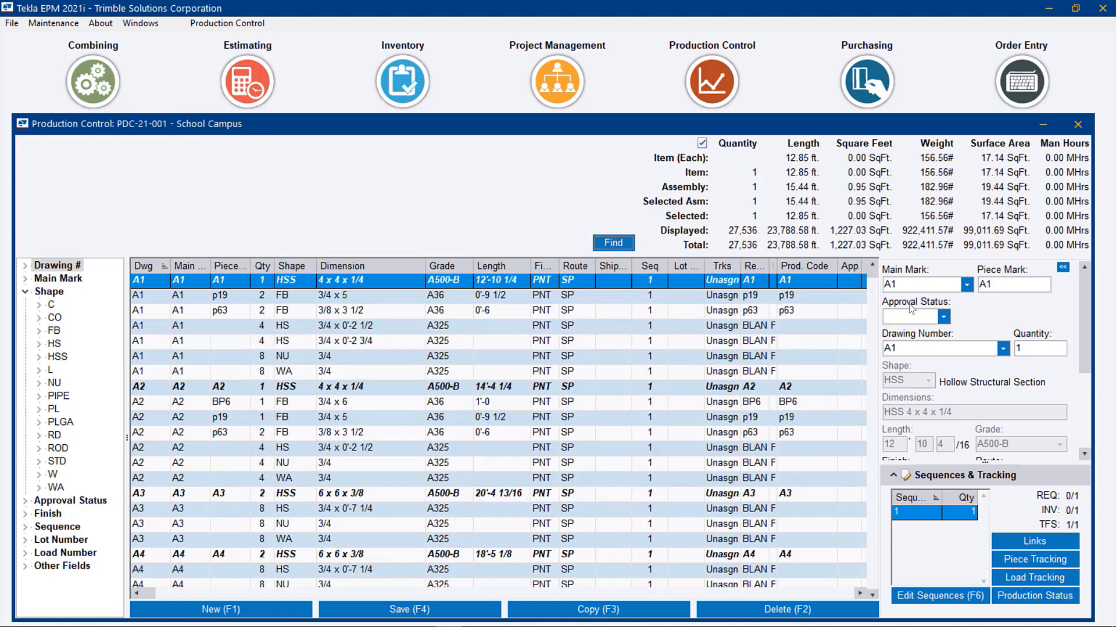
Step: In QC Add Completed, exclude pieces unfinished at Fit/Weld, leaving A1, then close both windows
{"action": "left_click", "coordinate": [227, 22]}
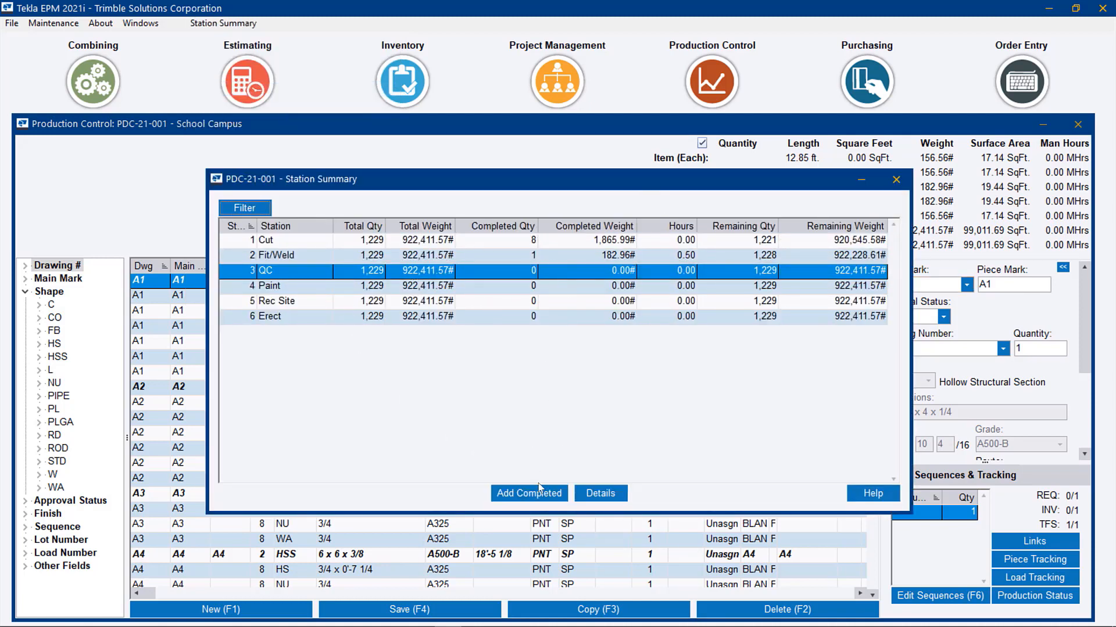
{"action": "left_click", "coordinate": [528, 493]}
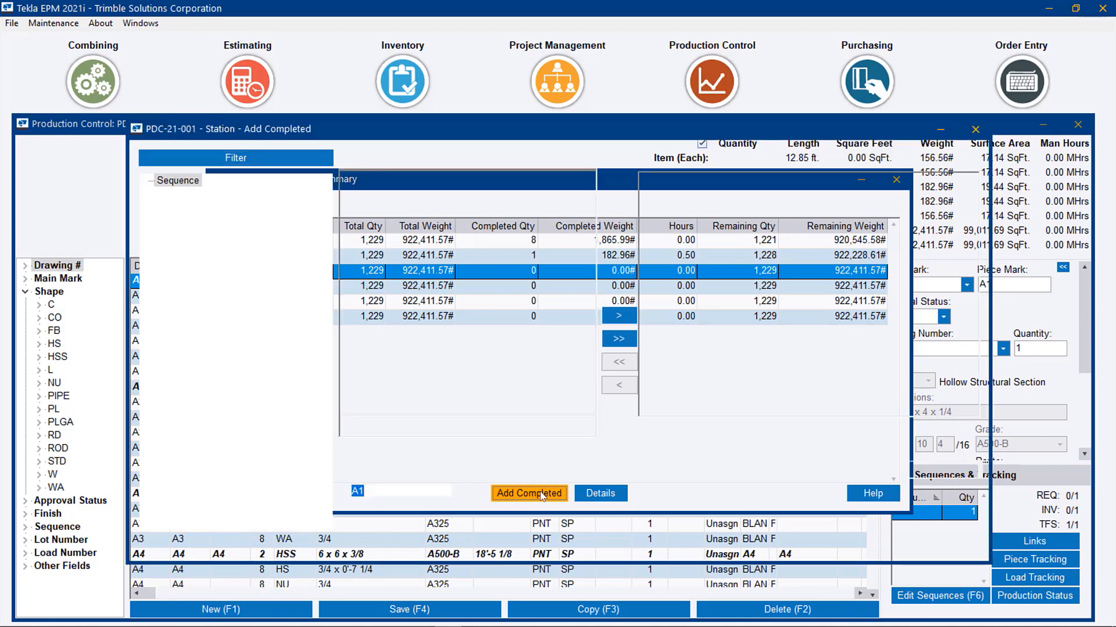
{"action": "left_click", "coordinate": [529, 493]}
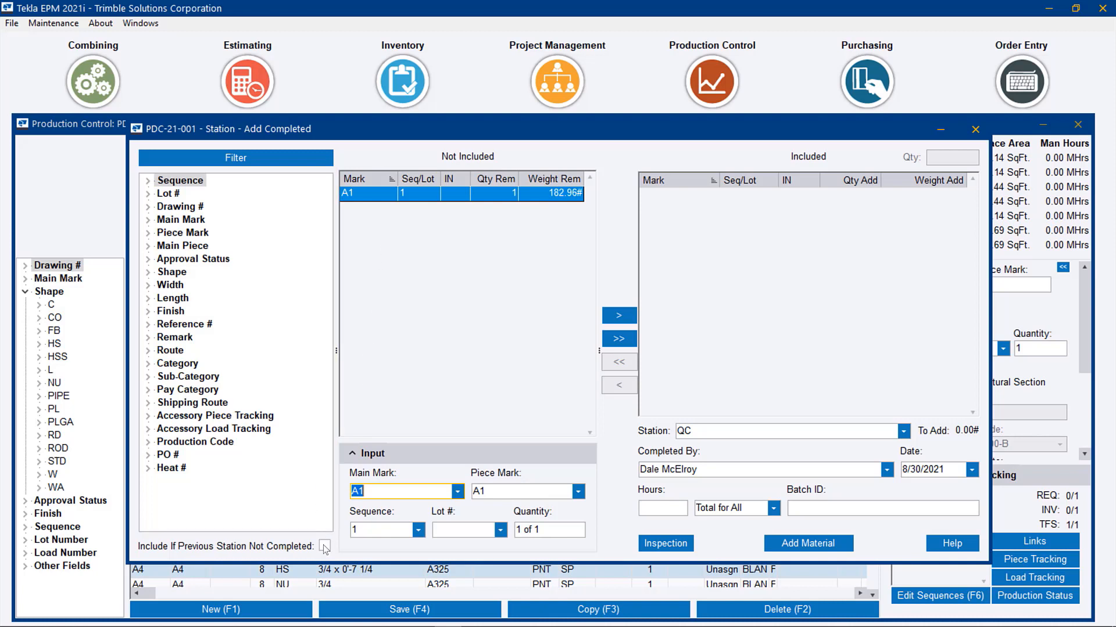
{"action": "left_click", "coordinate": [325, 546]}
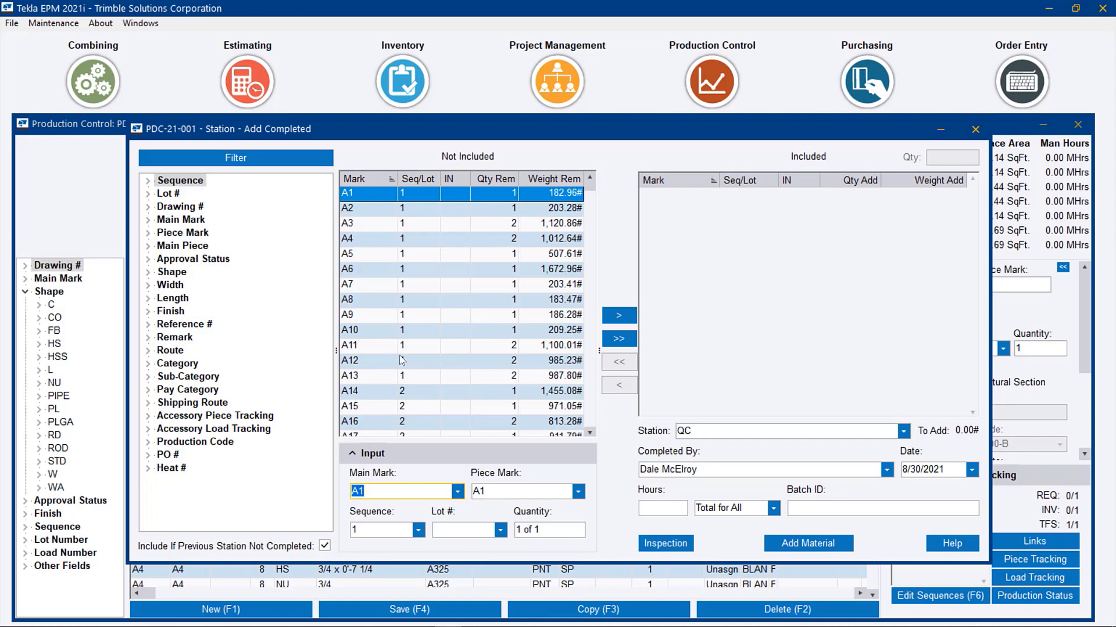
{"action": "left_click", "coordinate": [399, 345]}
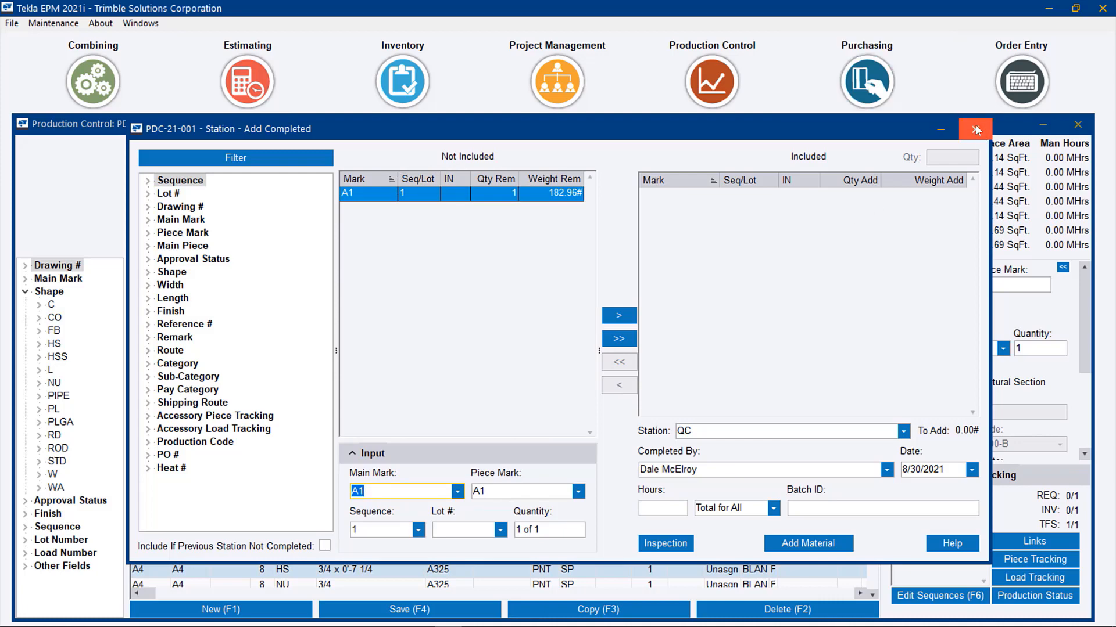
{"action": "left_click", "coordinate": [976, 128]}
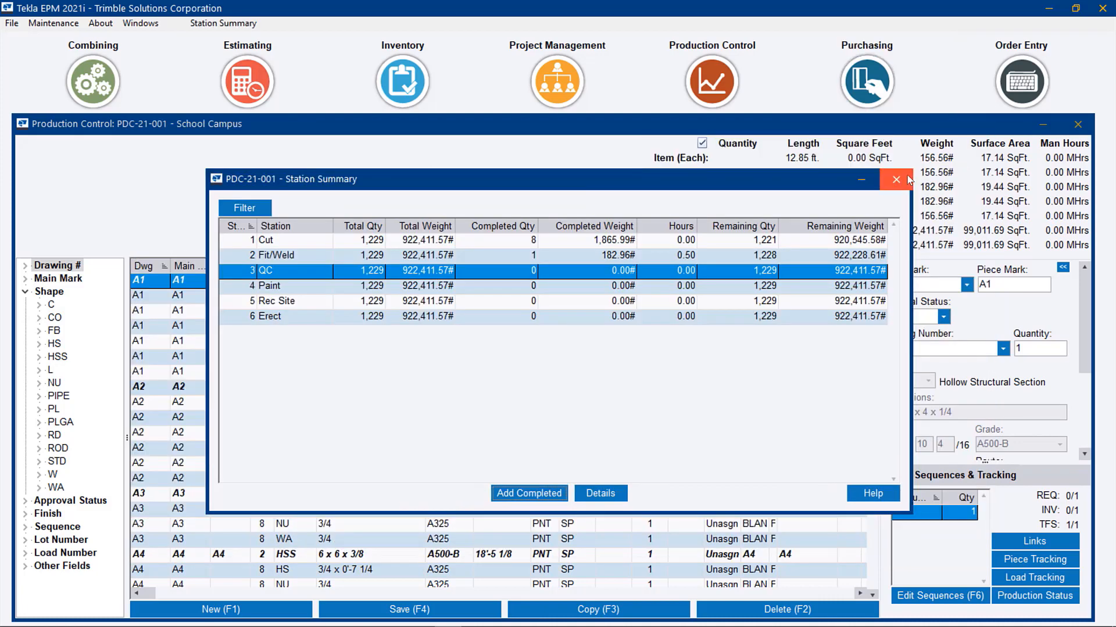
{"action": "left_click", "coordinate": [895, 180]}
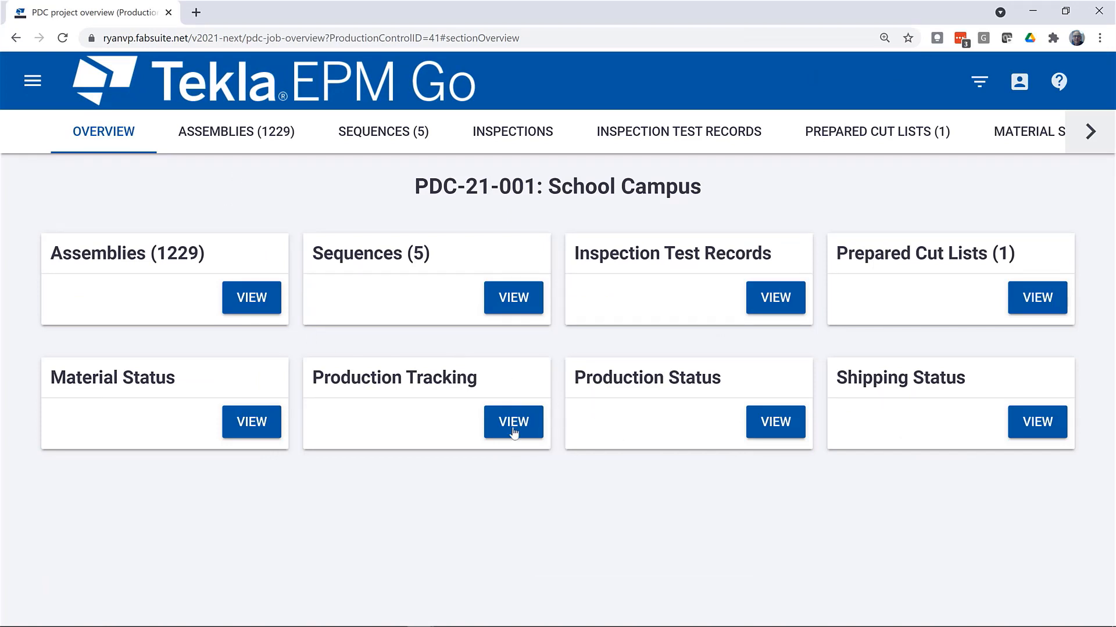
{"action": "left_click", "coordinate": [512, 422]}
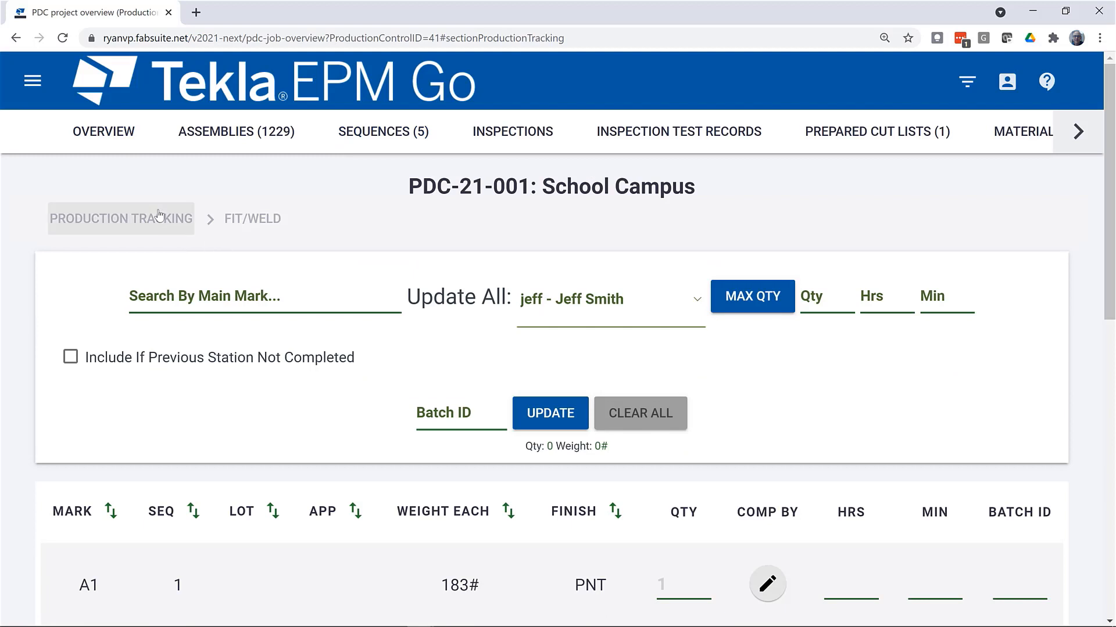
{"action": "left_click", "coordinate": [121, 219]}
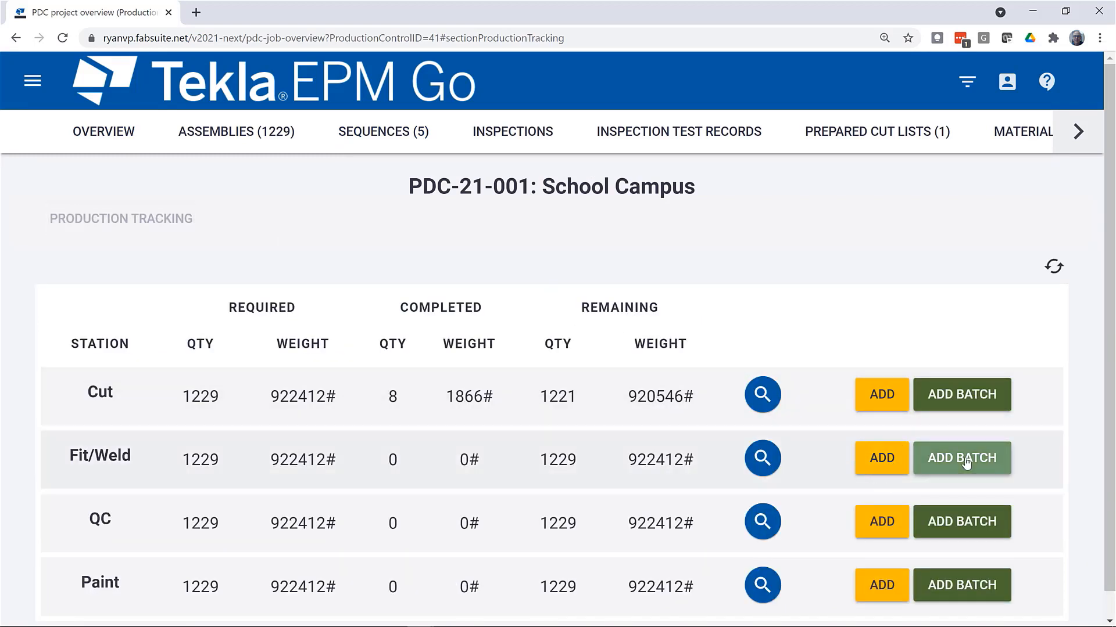
{"action": "left_click", "coordinate": [961, 459]}
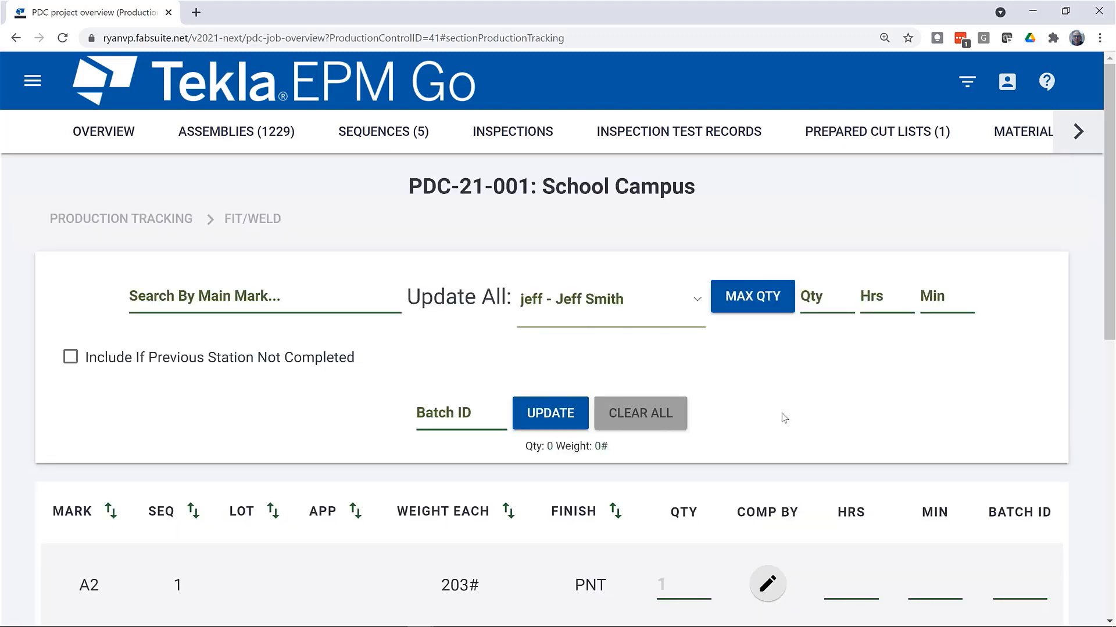
{"action": "scroll", "scroll_direction": "down", "scroll_amount": 3}
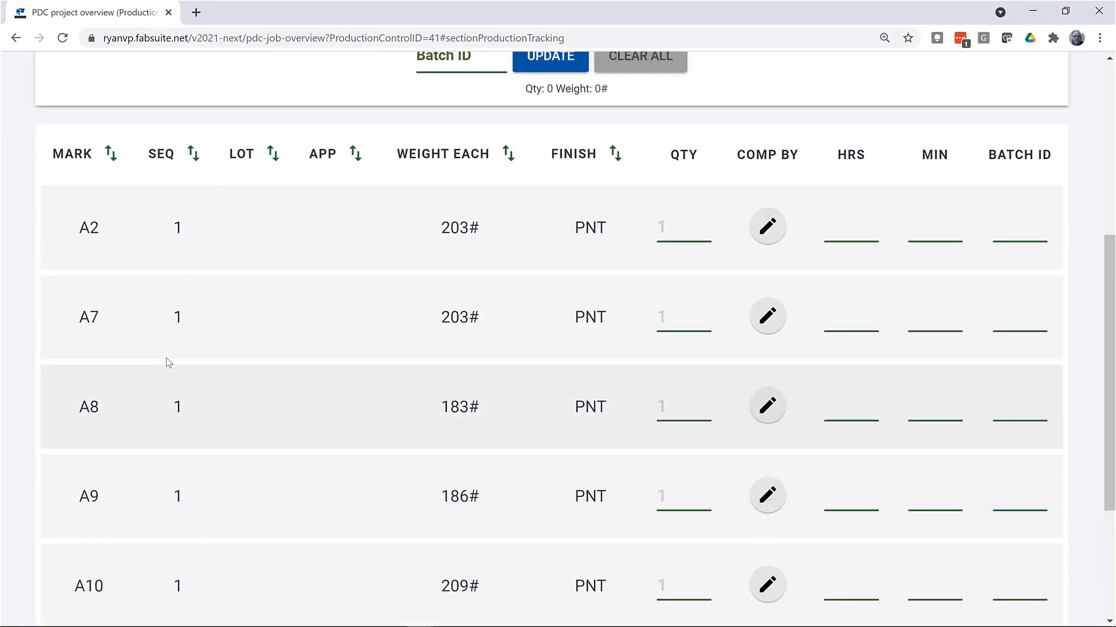
{"action": "left_click", "coordinate": [682, 227]}
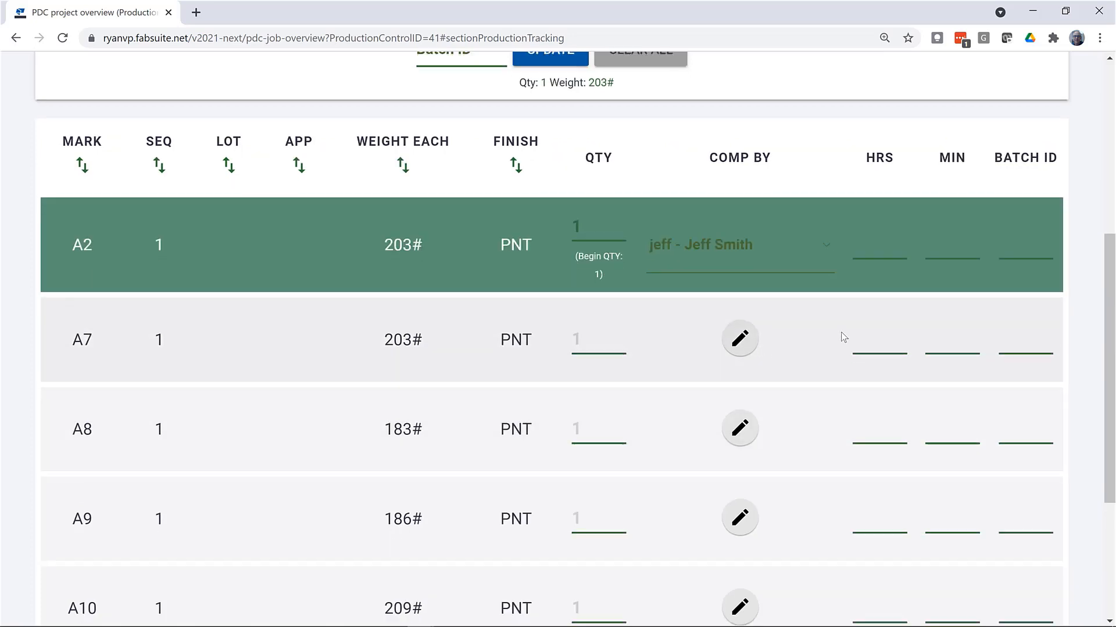
{"action": "scroll", "scroll_direction": "down", "scroll_amount": 3}
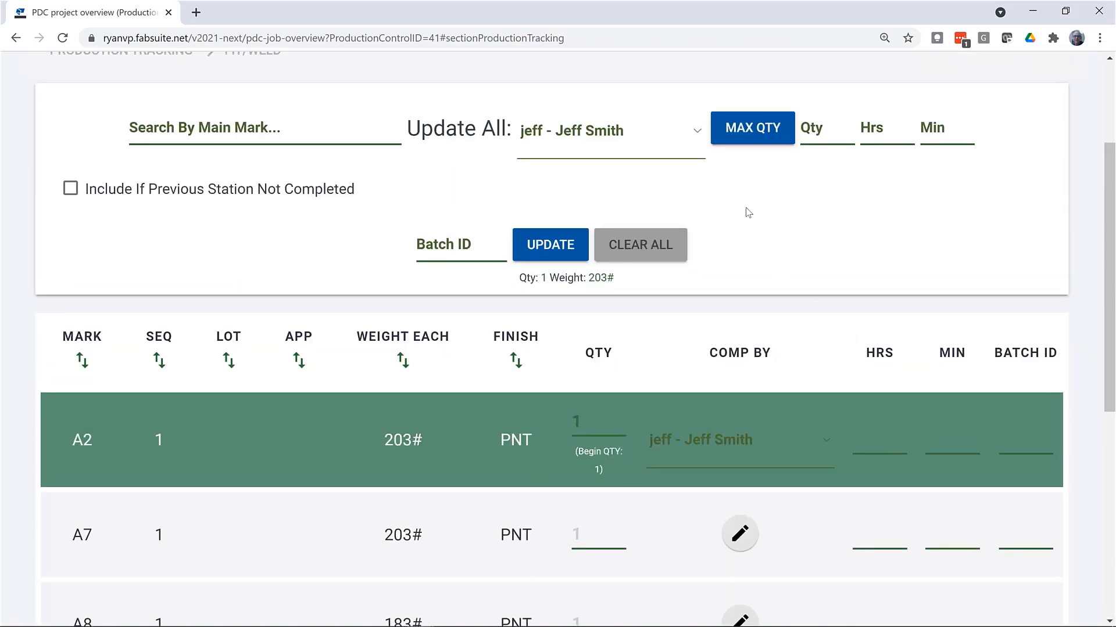
{"action": "left_click", "coordinate": [549, 245]}
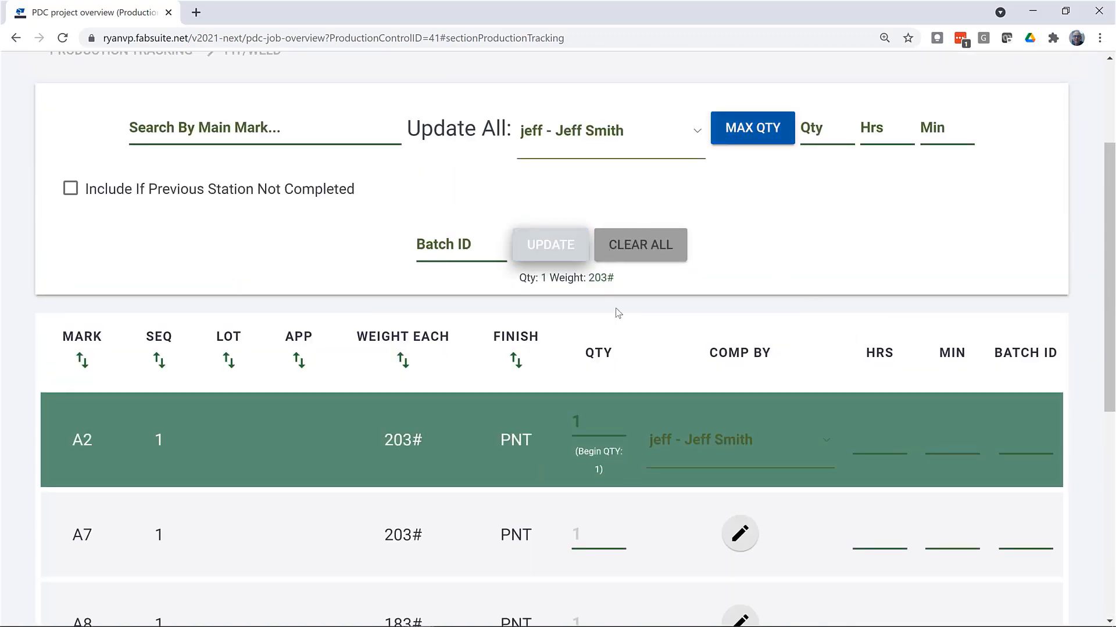
{"action": "left_click", "coordinate": [549, 244]}
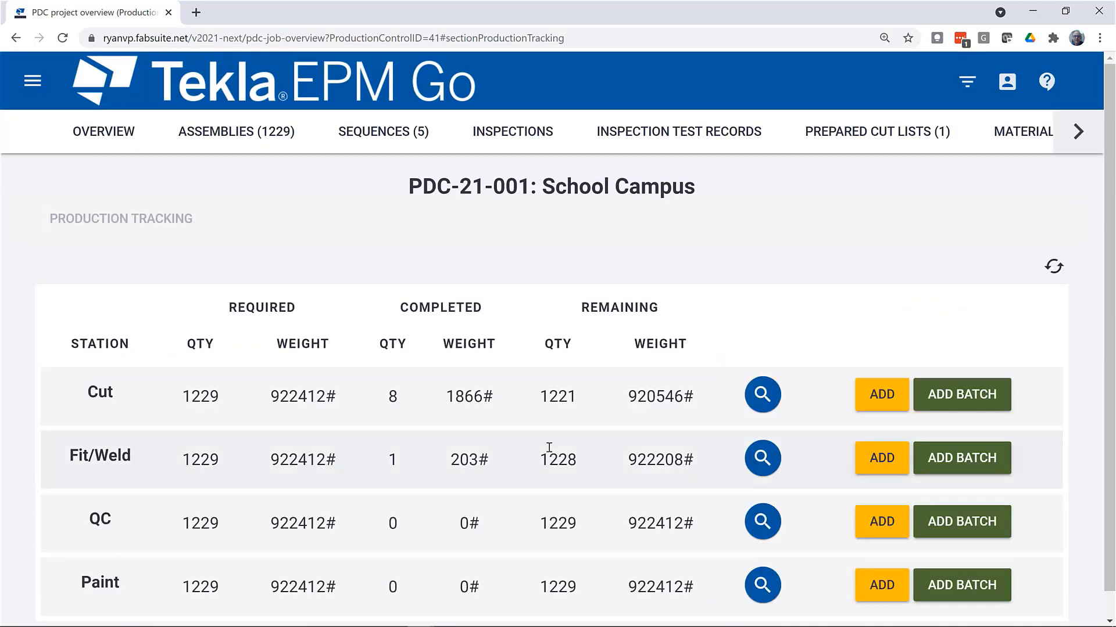
{"action": "left_click", "coordinate": [761, 520]}
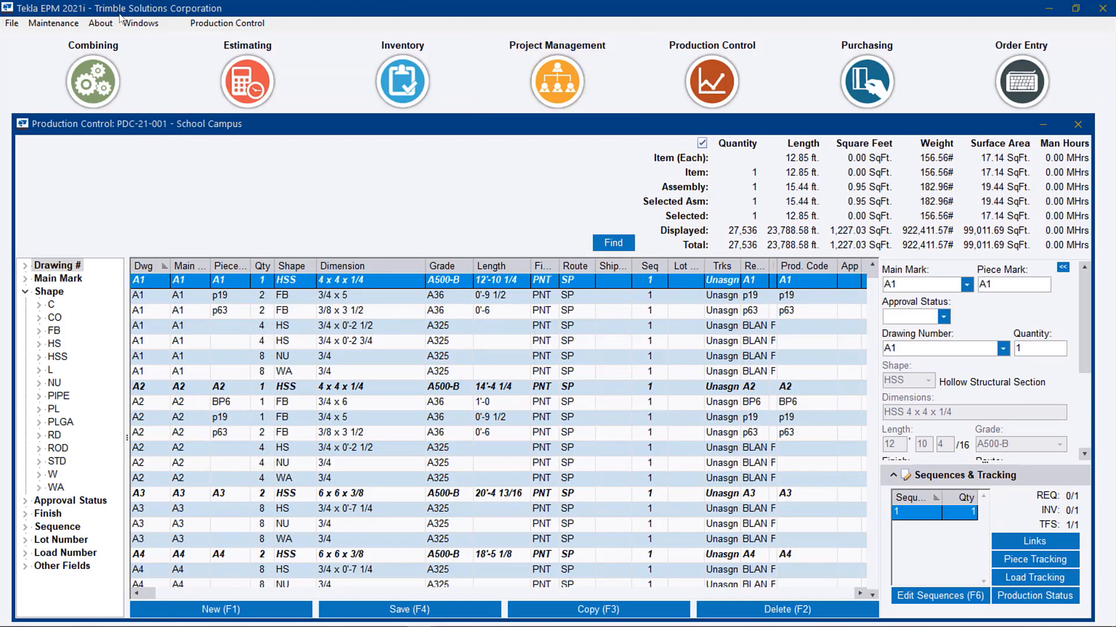
Step: Open Route Maintenance under Maintenance > Station and Route Setup
{"action": "left_click", "coordinate": [53, 22]}
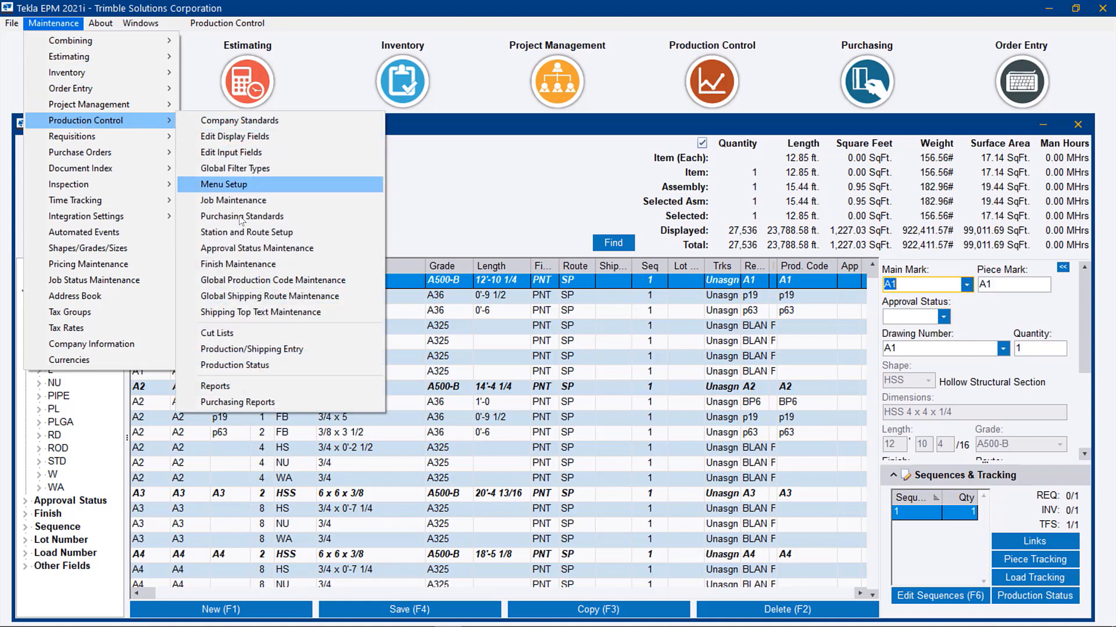
{"action": "left_click", "coordinate": [246, 232]}
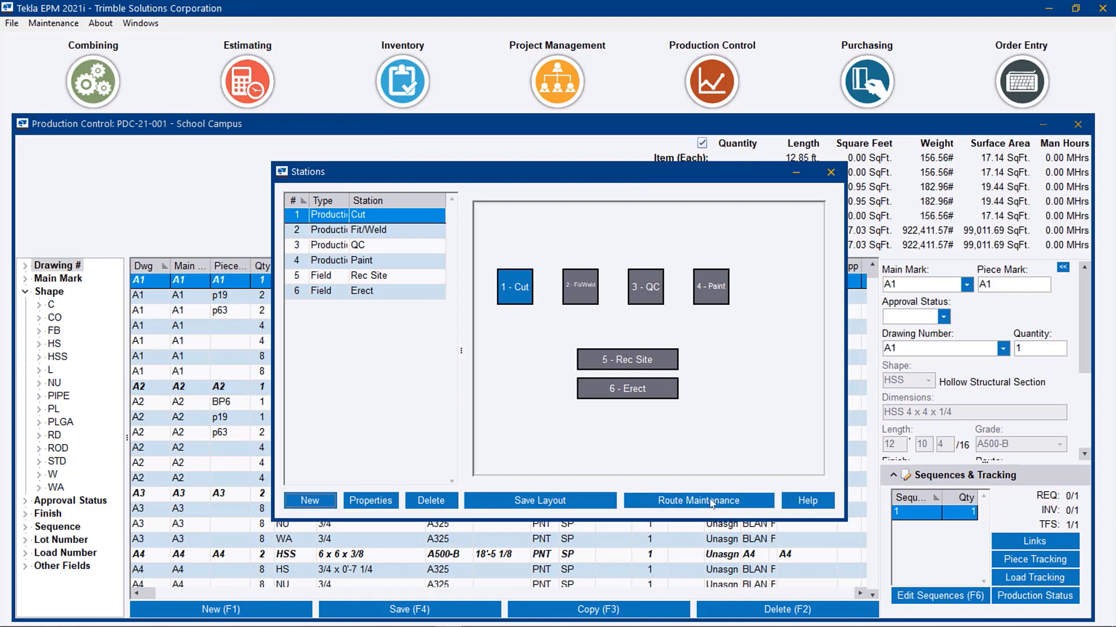
{"action": "left_click", "coordinate": [698, 500]}
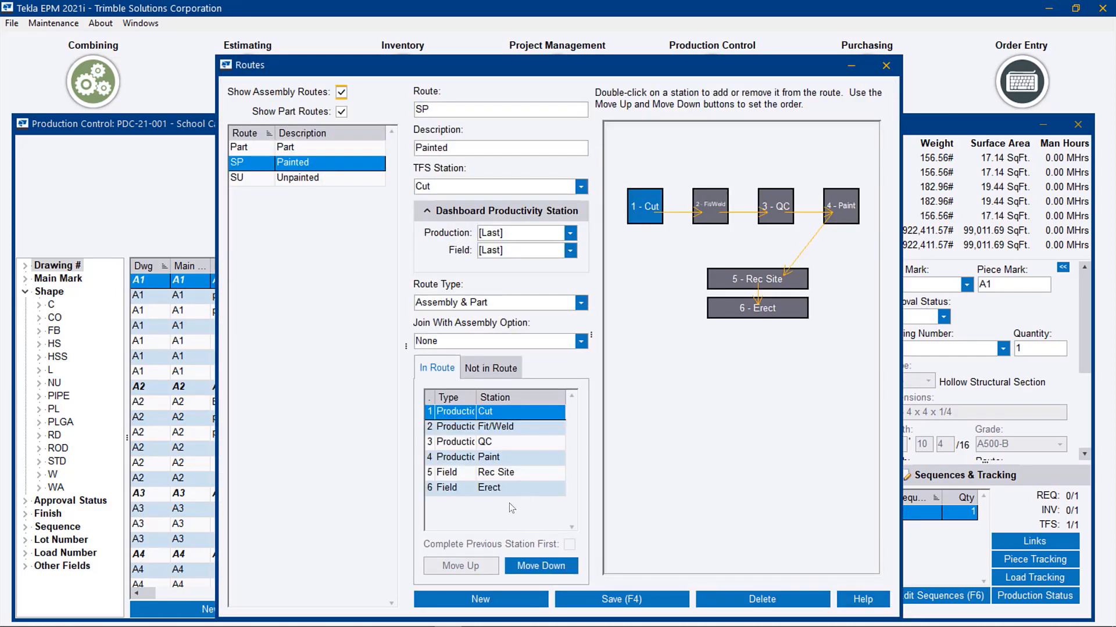
{"action": "mouse_move", "coordinate": [530, 463]}
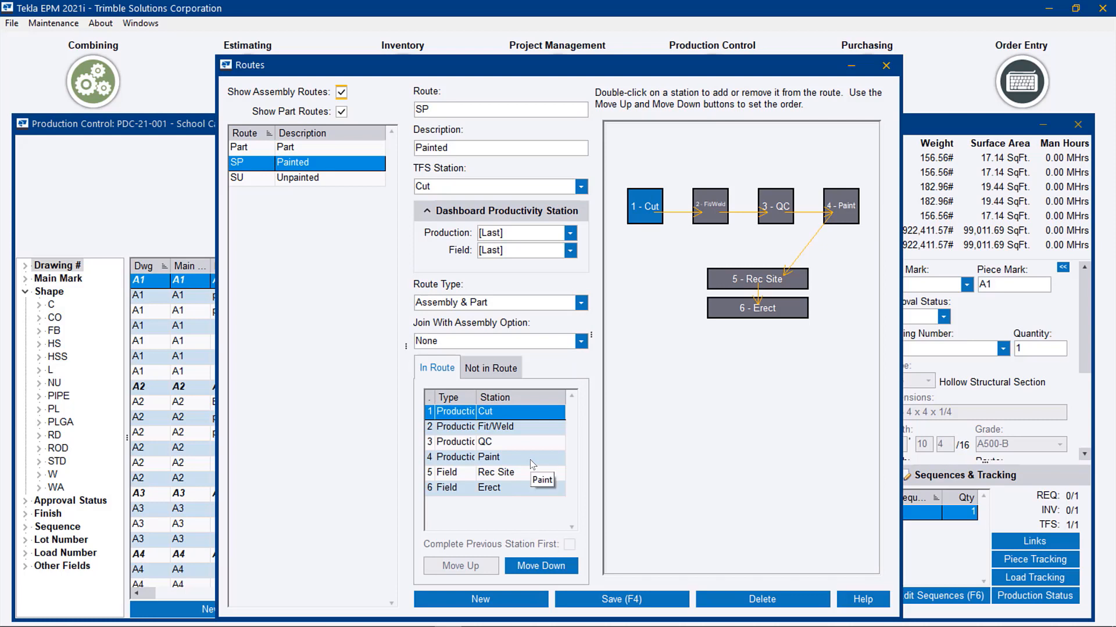
{"action": "mouse_move", "coordinate": [495, 427]}
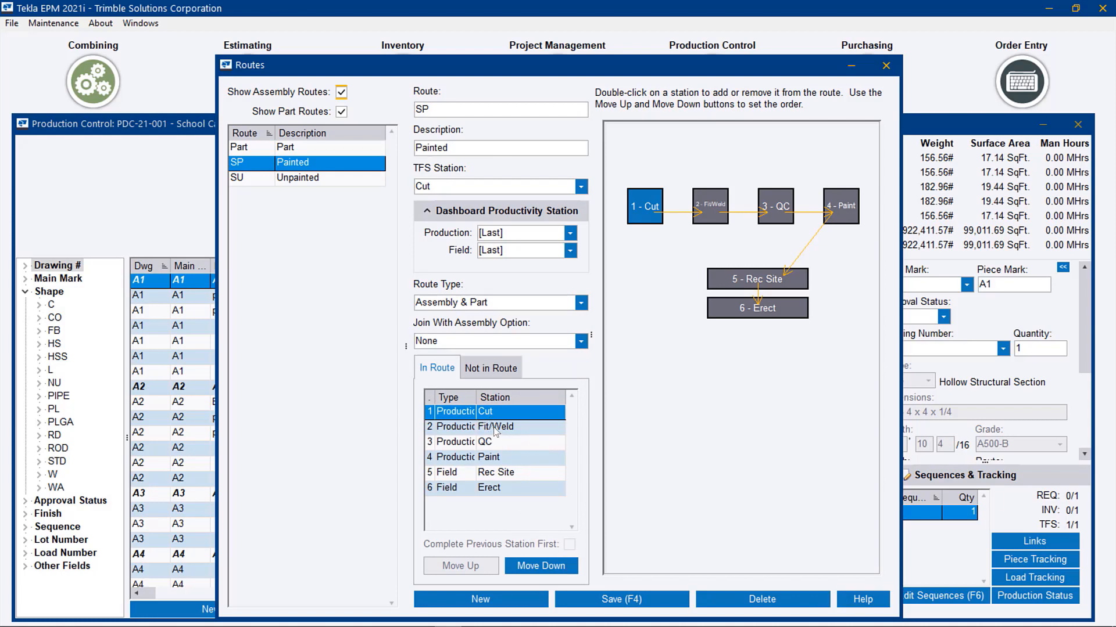
Step: In route SP, set Fit/Weld to require the previous station completed first, then select QC
{"action": "left_click", "coordinate": [493, 426]}
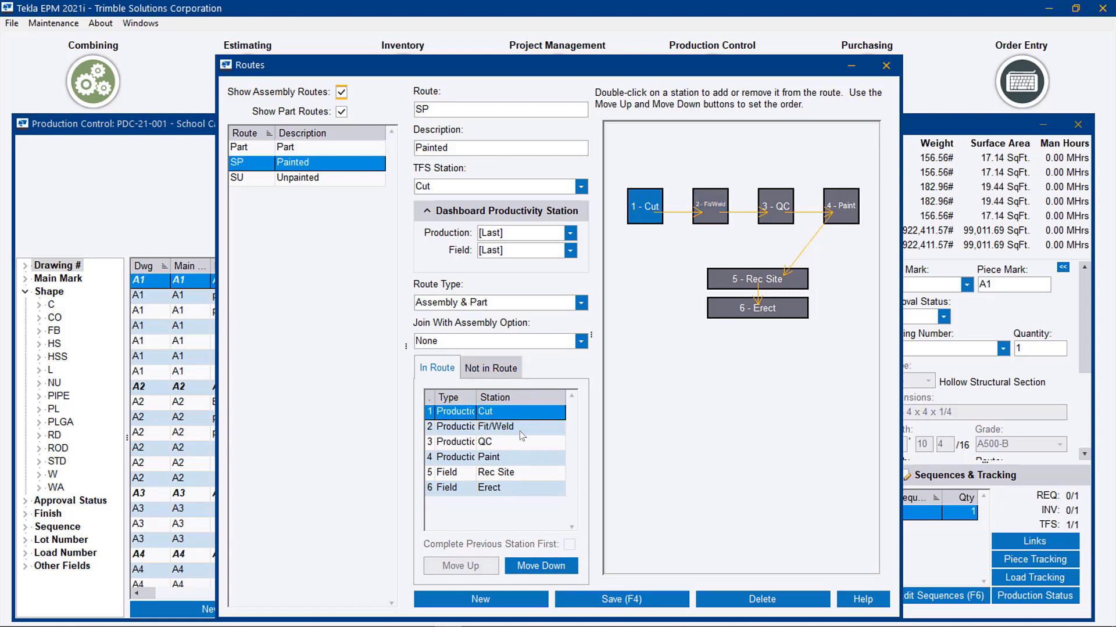
{"action": "left_click", "coordinate": [502, 426]}
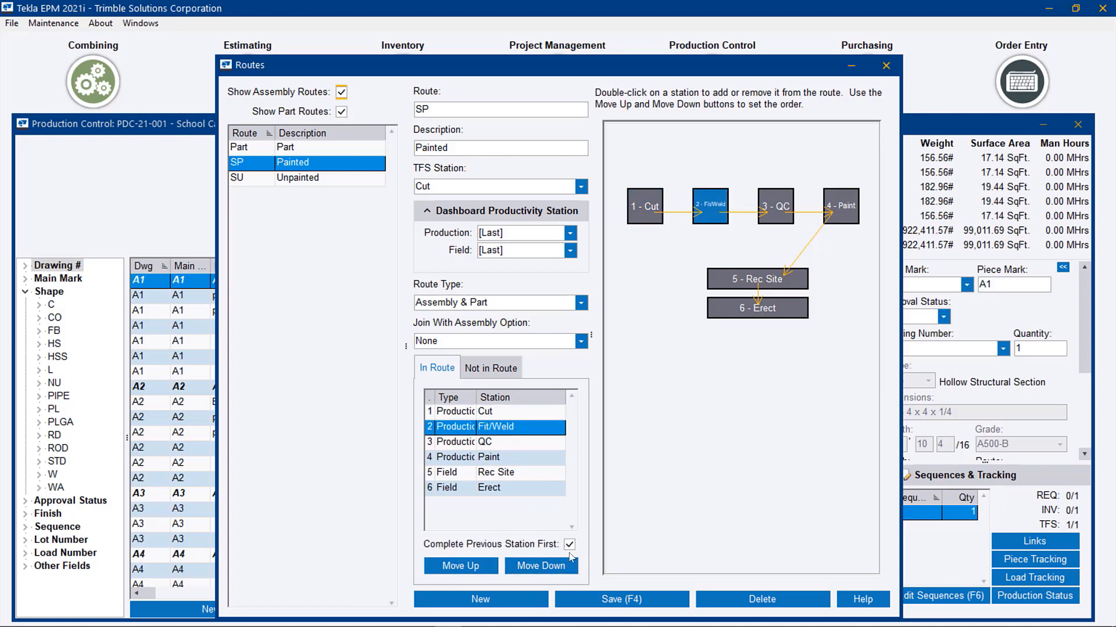
{"action": "left_click", "coordinate": [484, 441]}
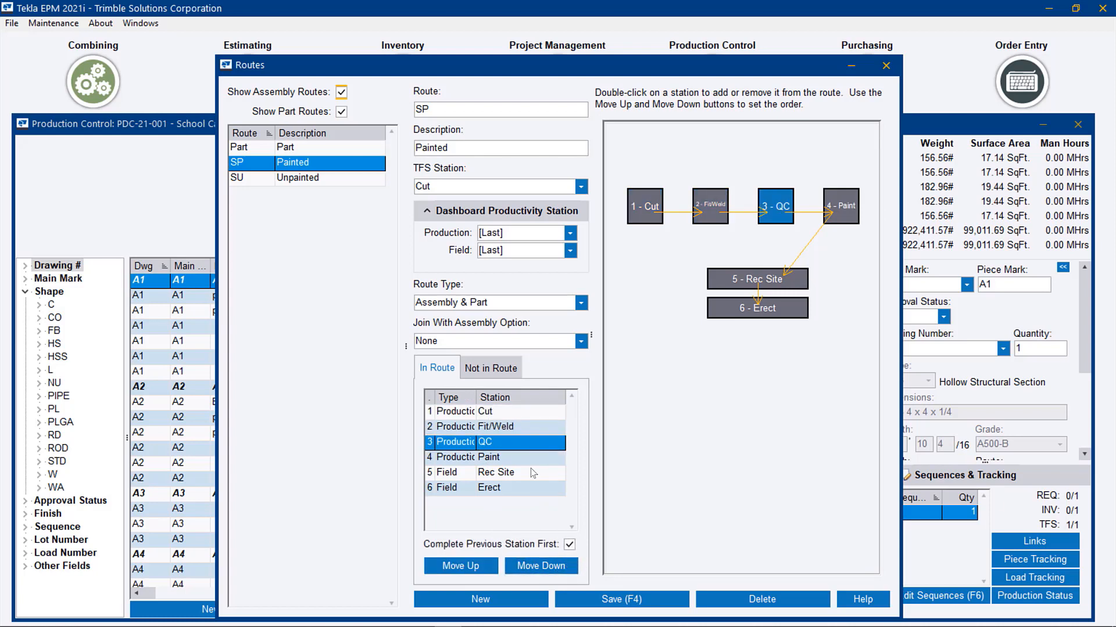
{"action": "left_click", "coordinate": [488, 456]}
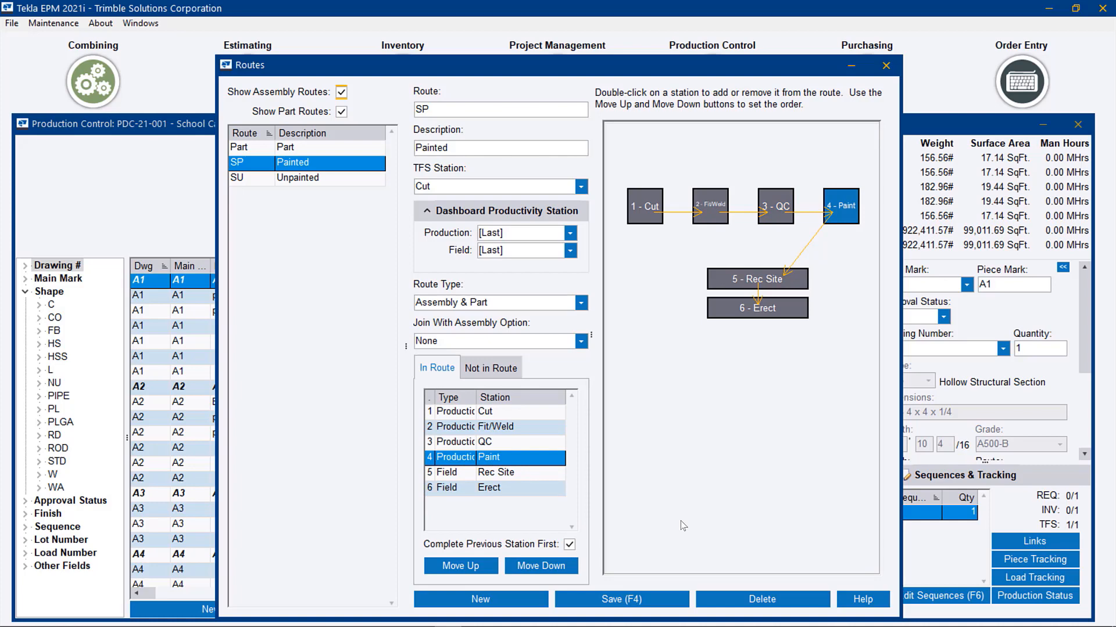
{"action": "mouse_move", "coordinate": [704, 521]}
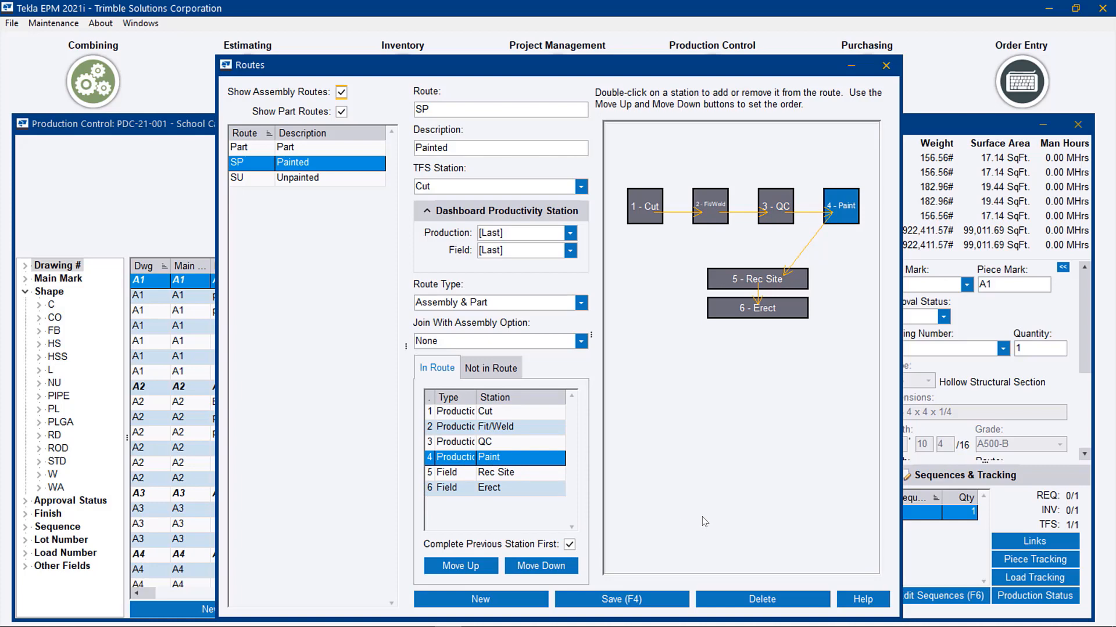